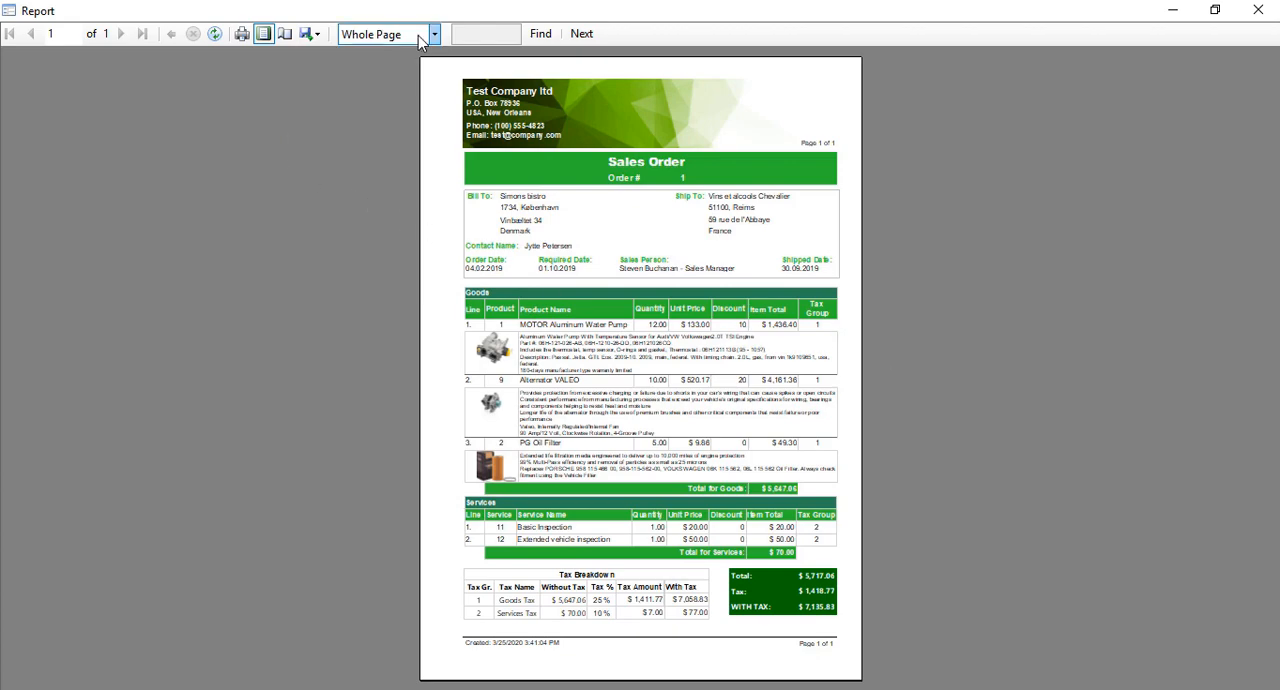
# Zoom the Sales Order report to 100% and scroll down through it.
pyautogui.click(434, 32)
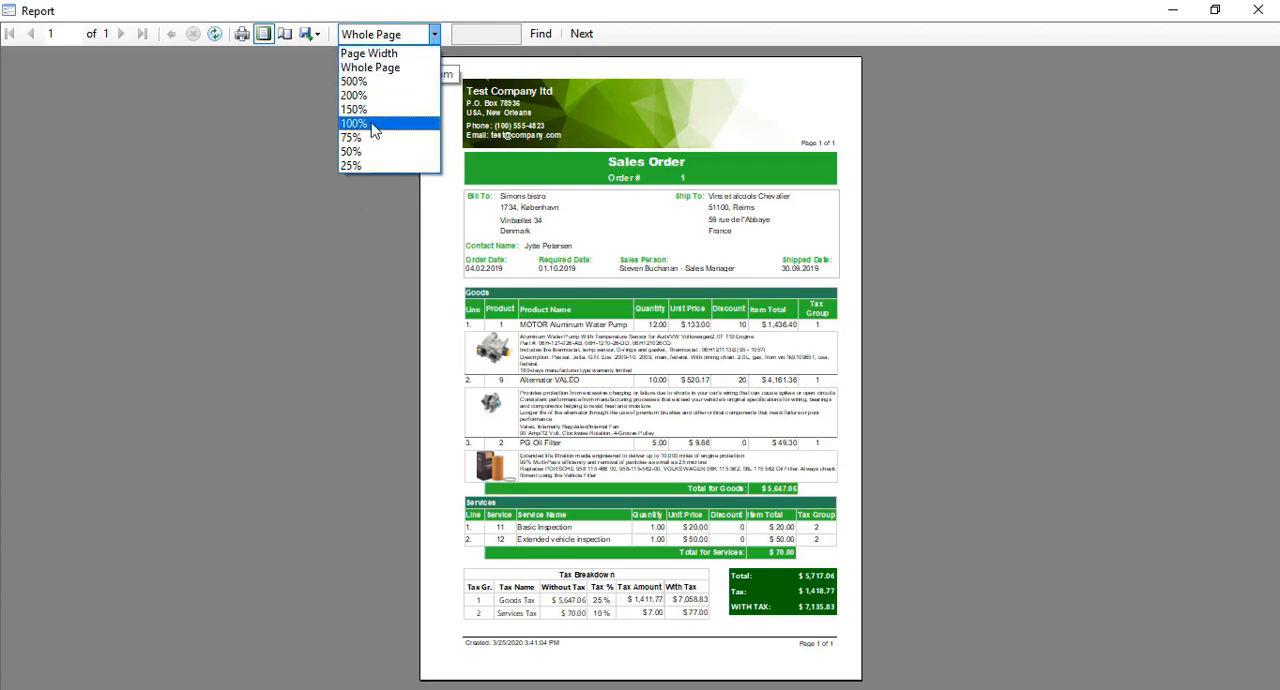
pyautogui.click(356, 124)
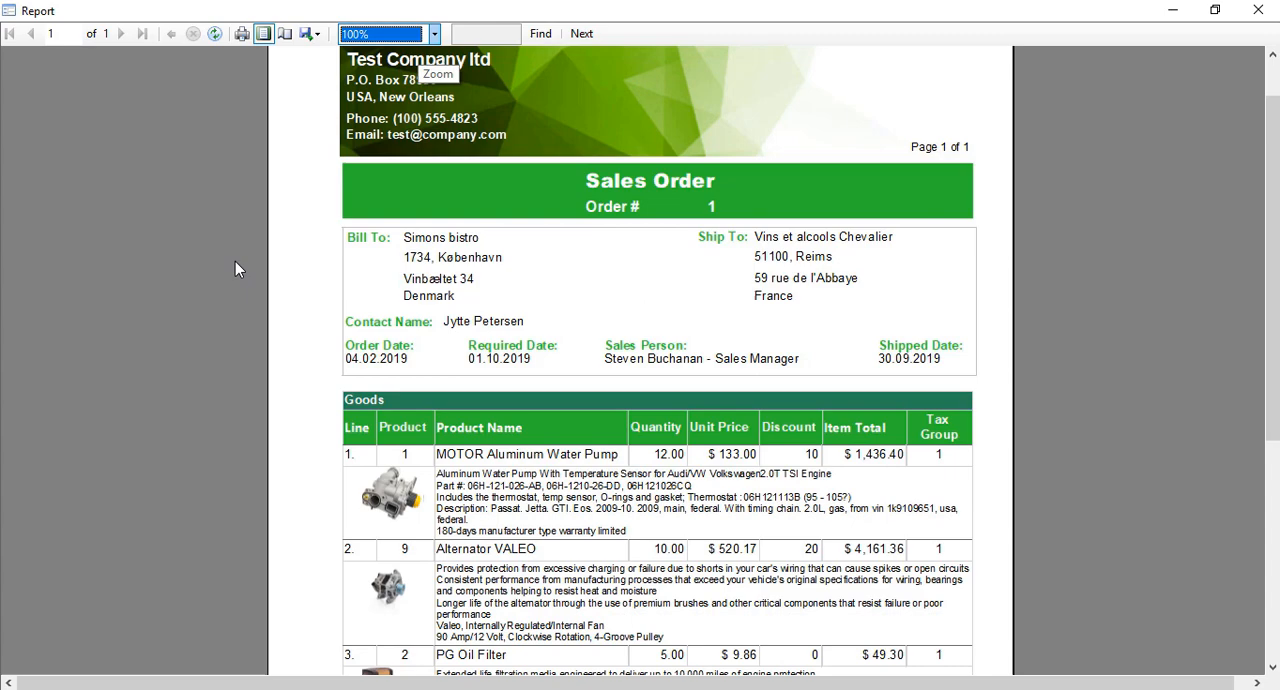
pyautogui.scroll(-3)
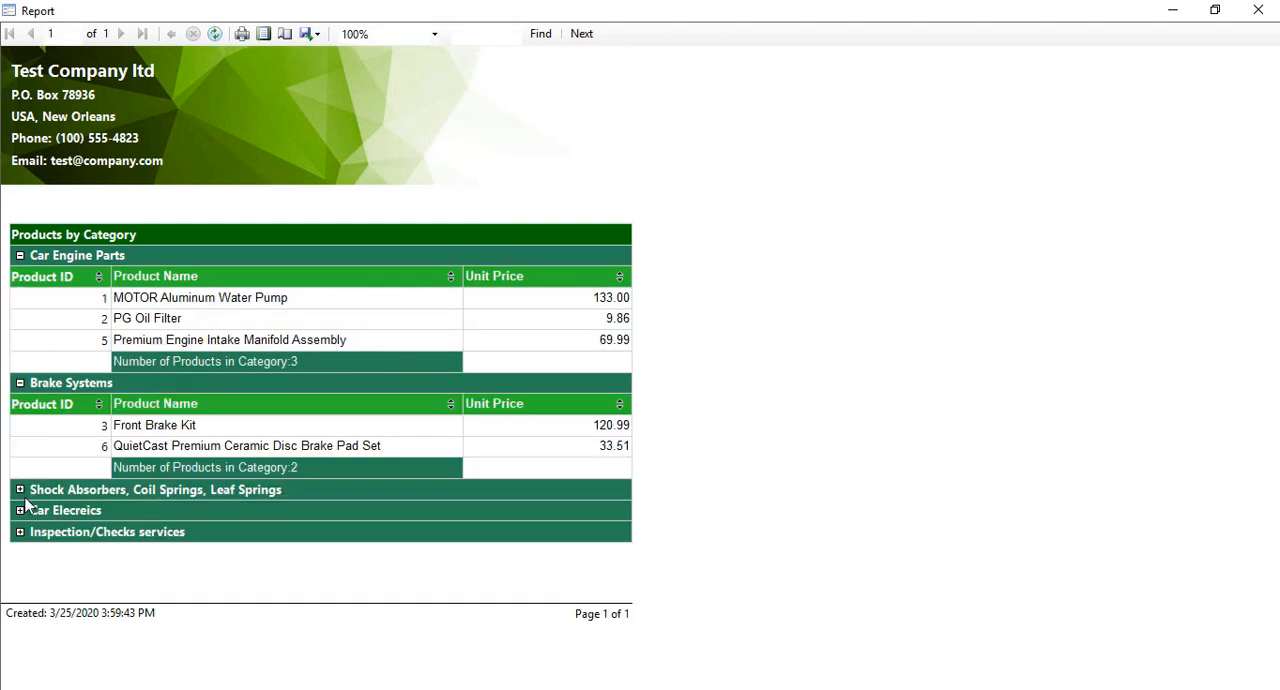
# Expand the Shock Absorbers, Coil Springs, Leaf Springs group, then close the report.
pyautogui.click(20, 488)
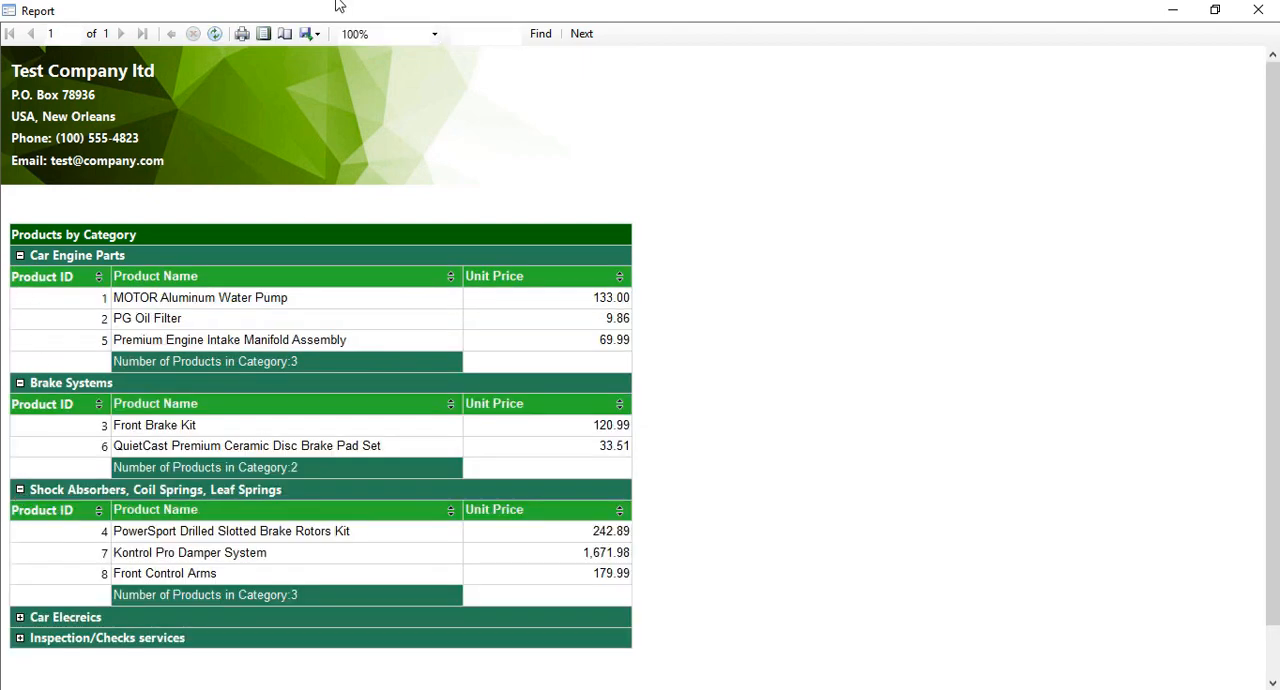
pyautogui.click(264, 32)
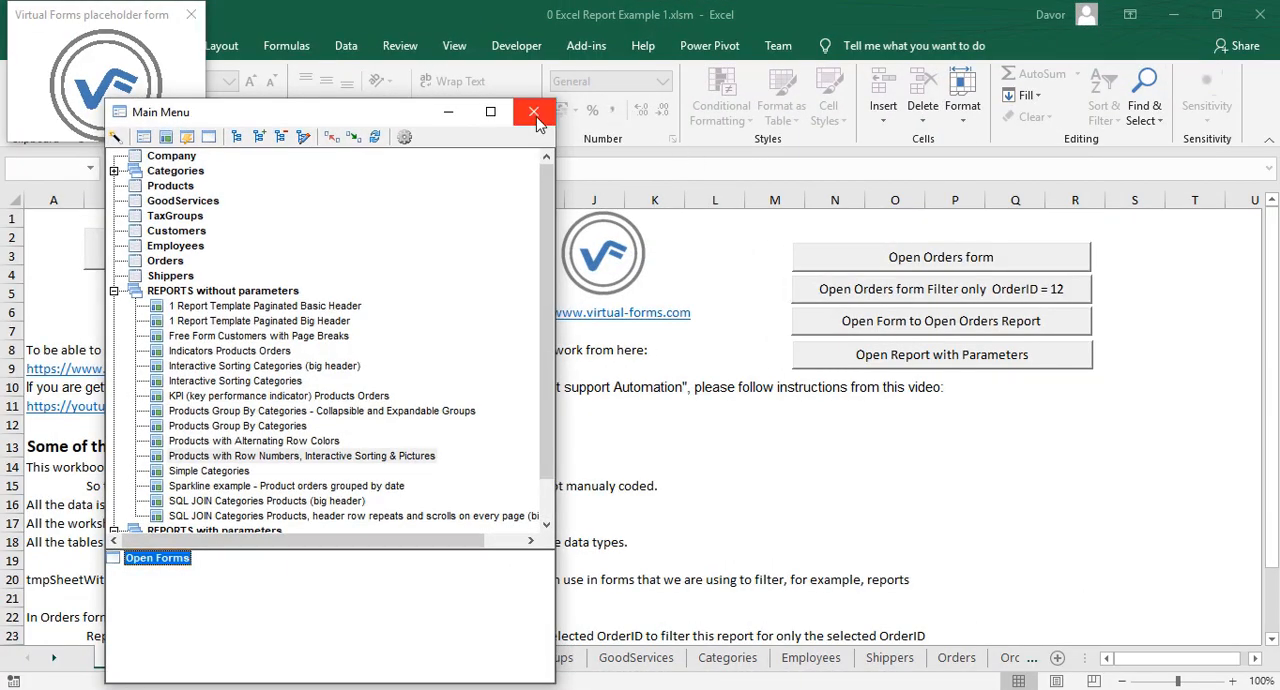
# Close the VF Main Menu and launch 'Open Report with Parameters' from Excel for order 3.
pyautogui.click(532, 110)
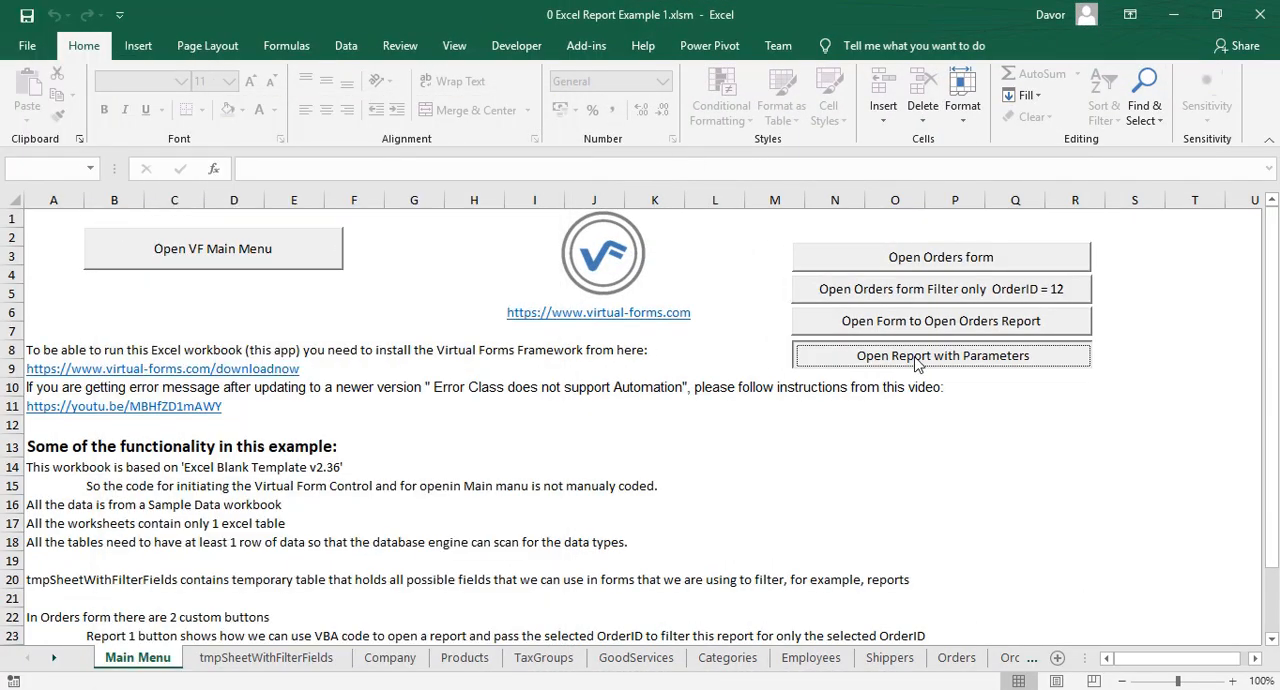
pyautogui.click(940, 354)
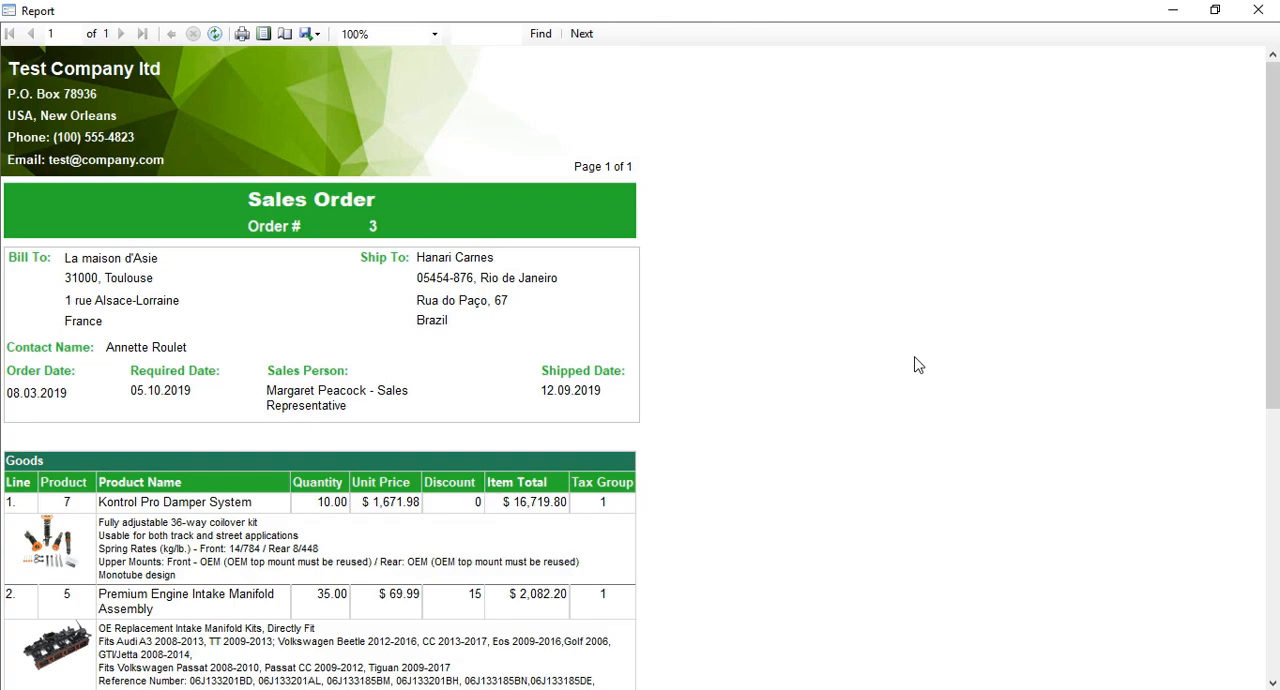
pyautogui.scroll(-3)
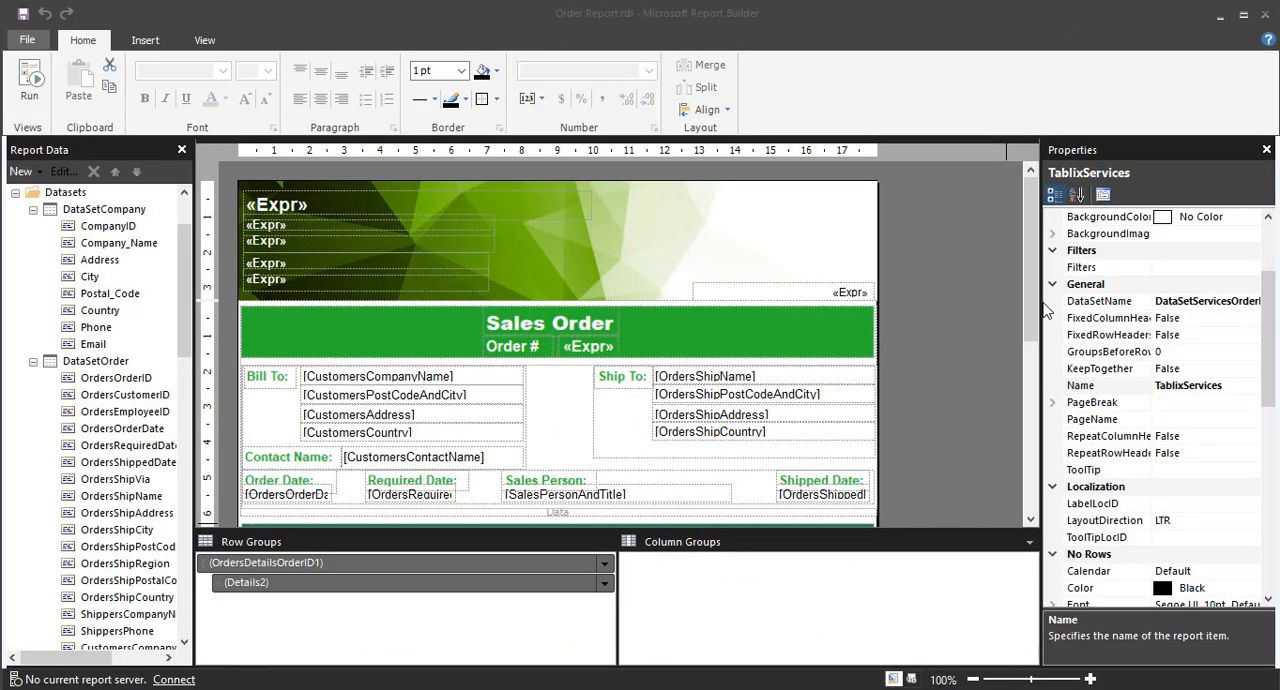
# Run the Order Report design to preview the rendered Sales Order for order 1.
pyautogui.scroll(-3)
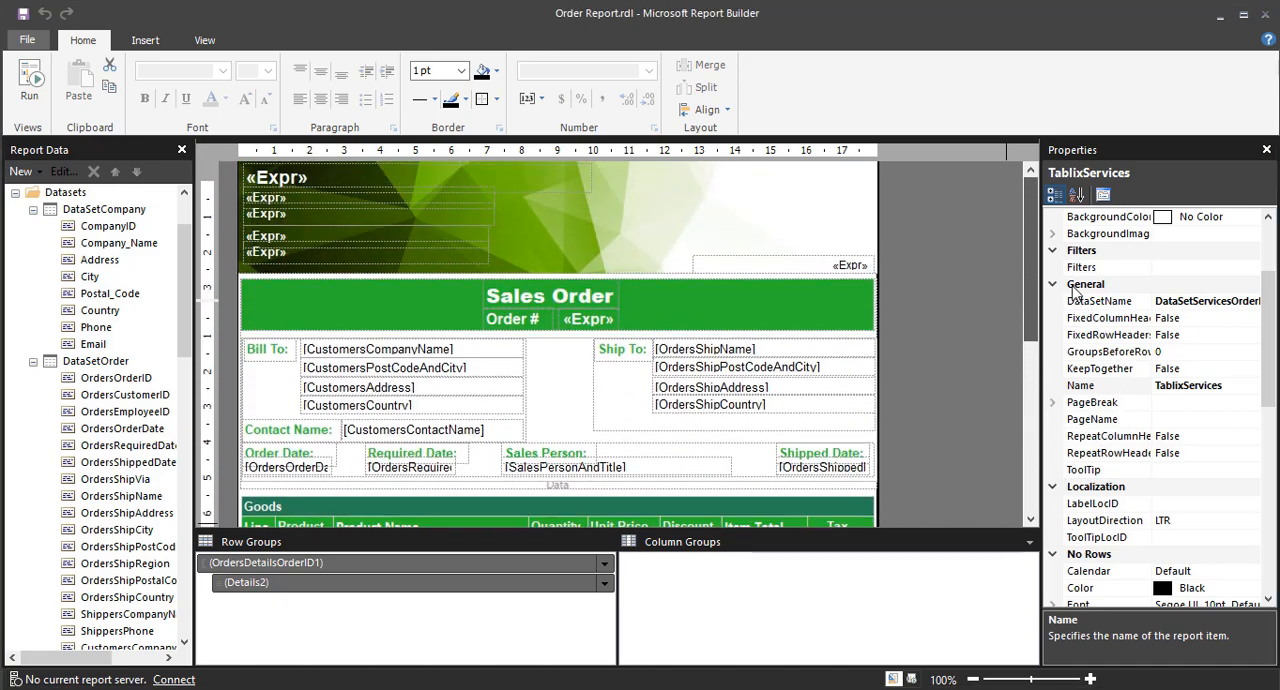
pyautogui.click(28, 80)
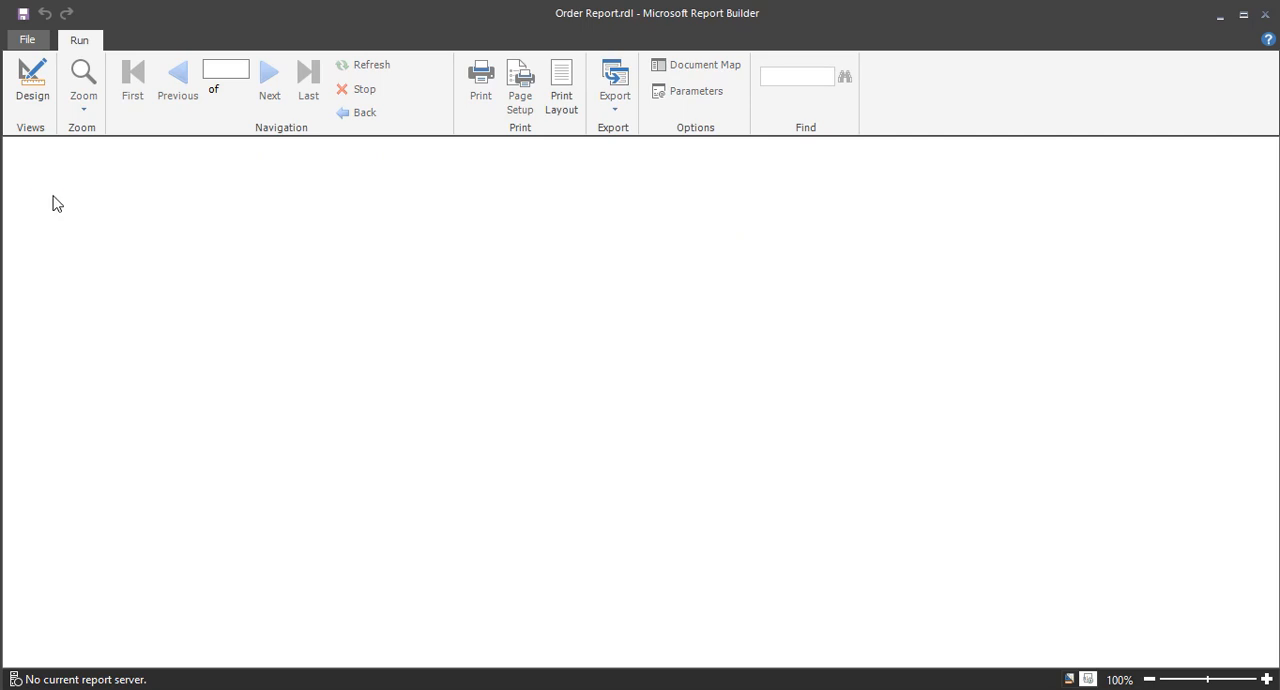
pyautogui.click(788, 96)
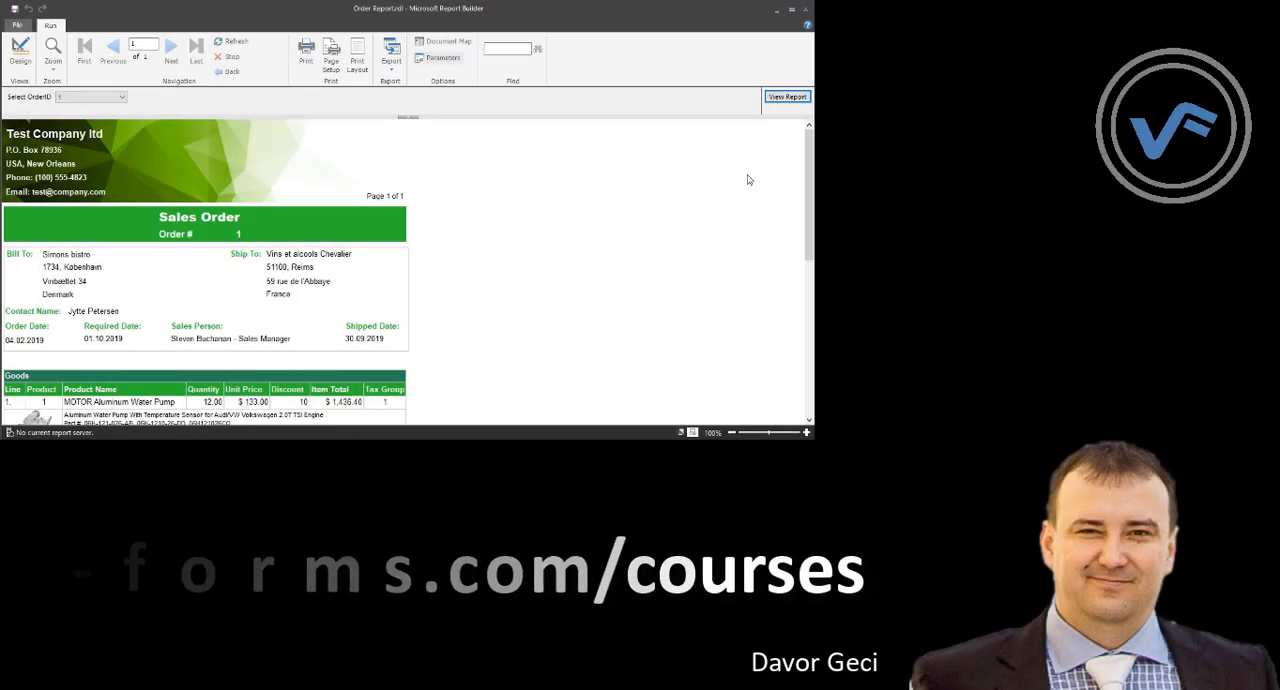
# Switch the order 1 Sales Order preview to Print Layout as a full page.
pyautogui.scroll(-3)
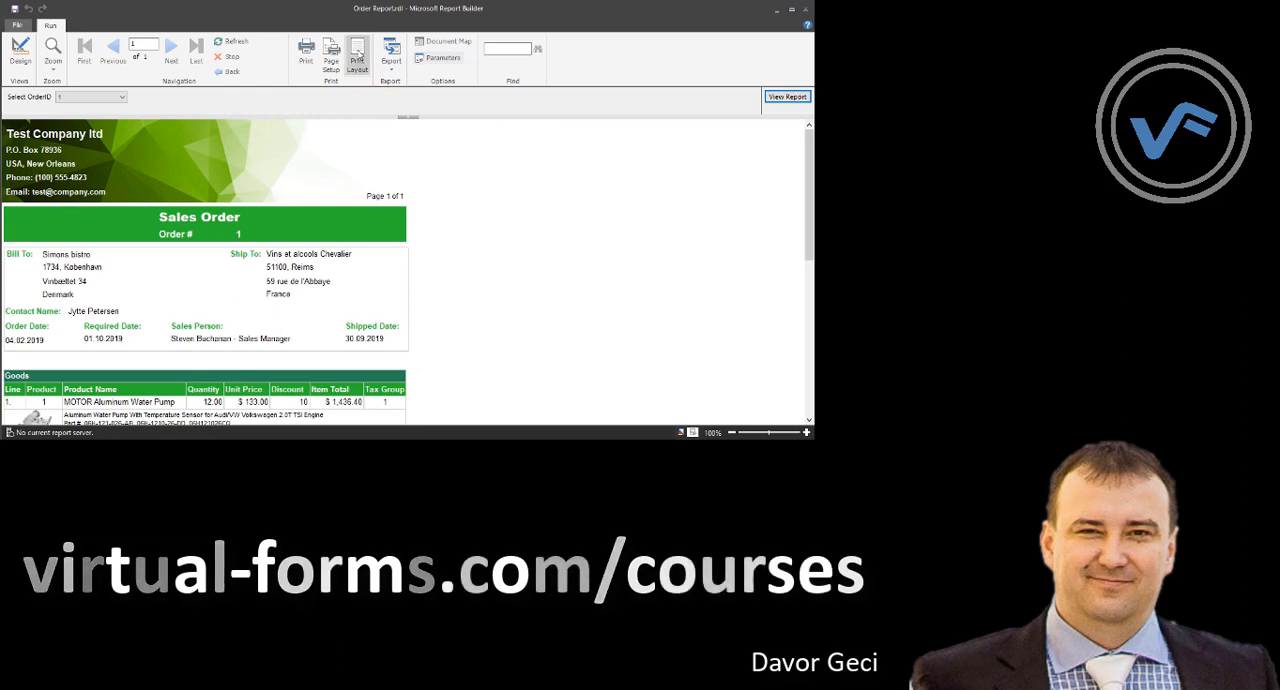
pyautogui.click(356, 56)
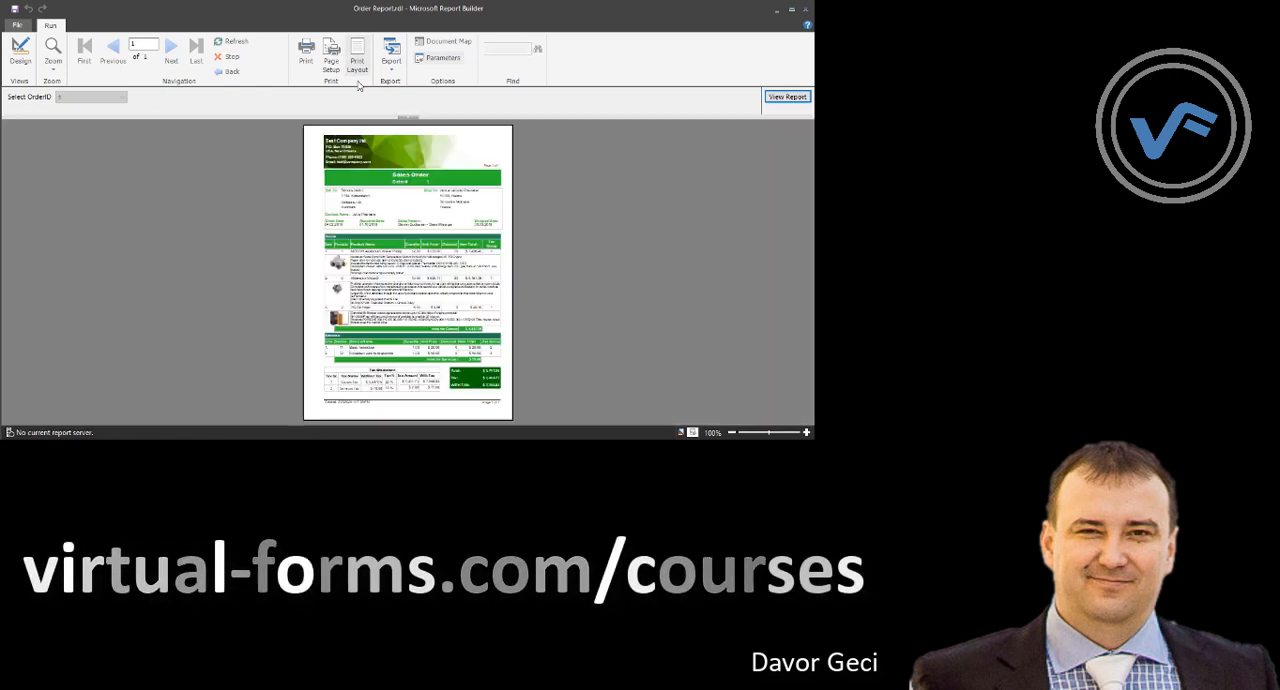